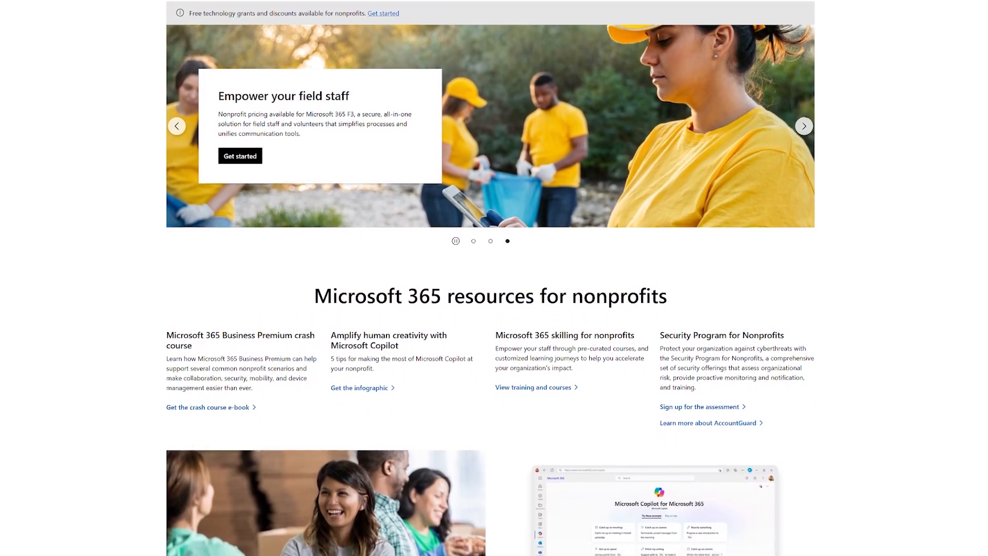
scroll(down, 3)
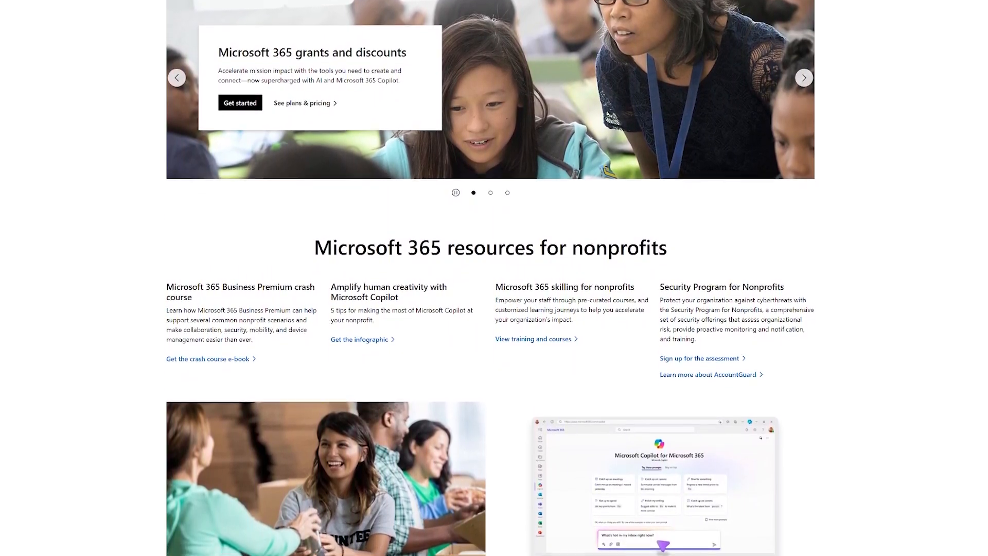
scroll(down, 3)
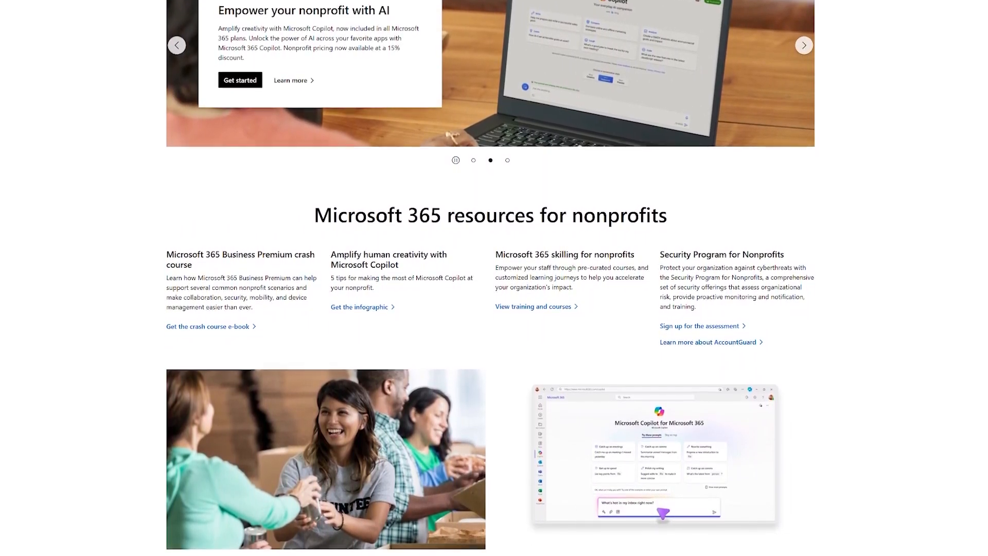
scroll(down, 3)
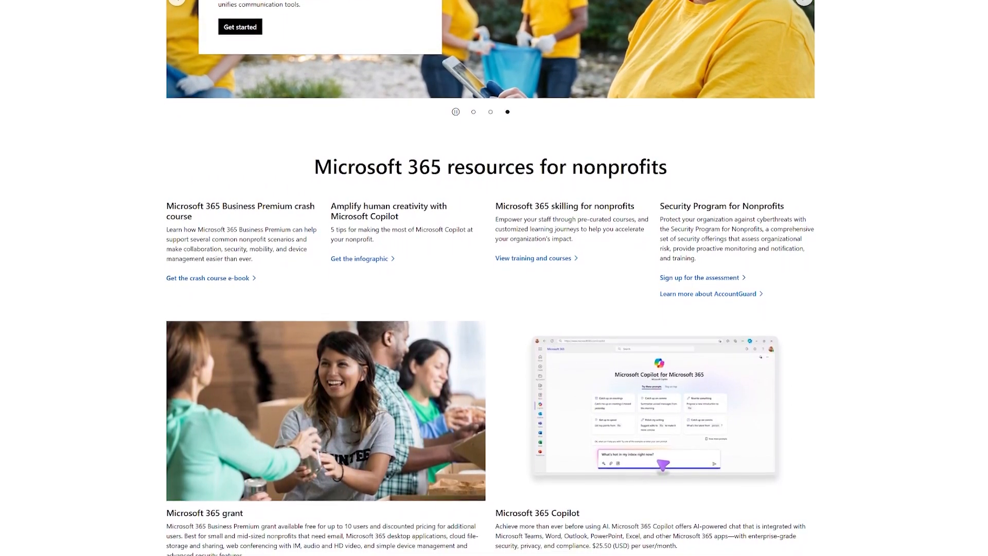
scroll(down, 3)
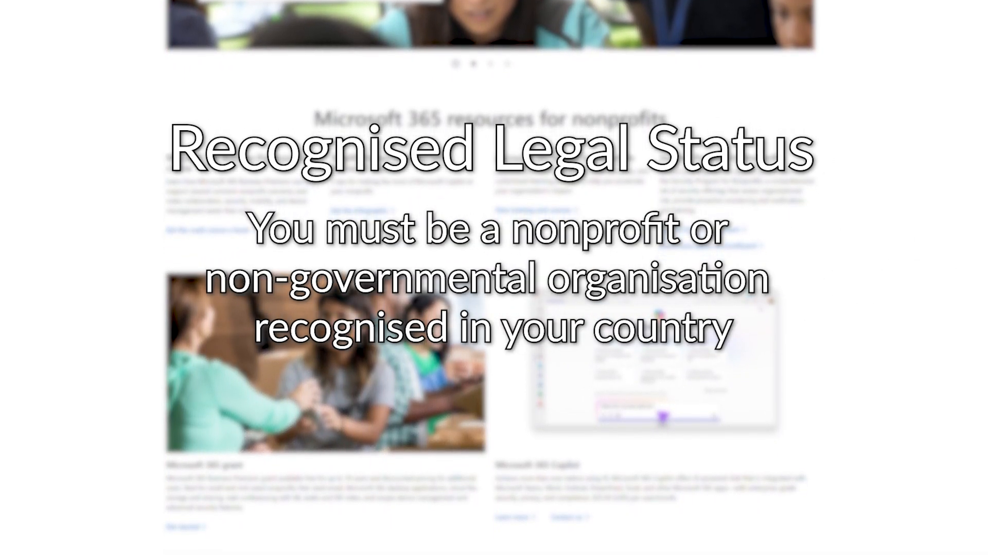
scroll(down, 3)
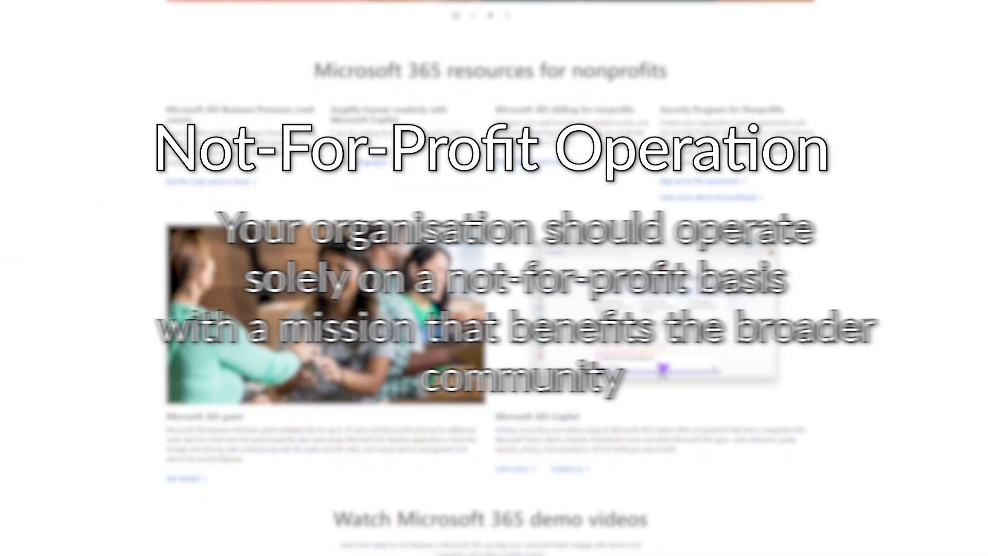
scroll(down, 3)
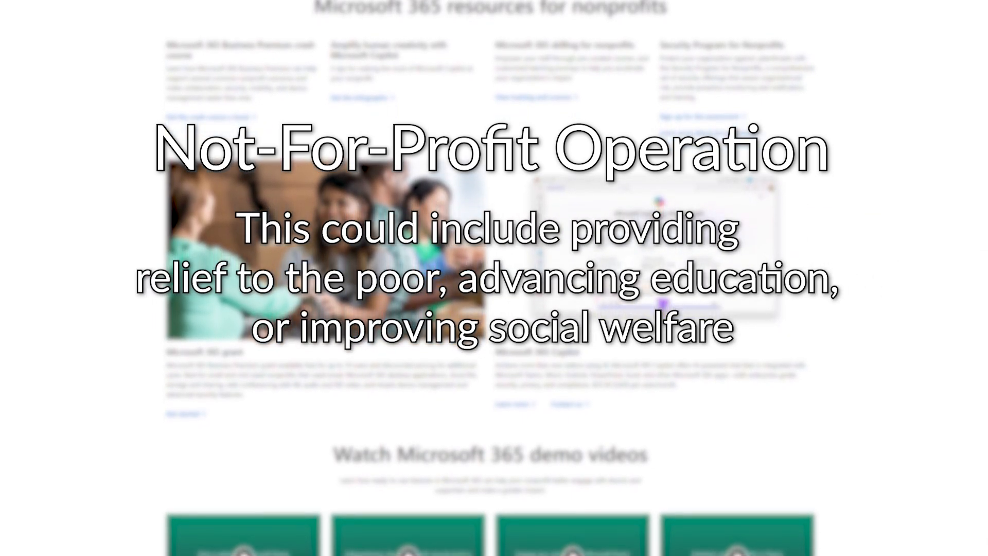
scroll(down, 3)
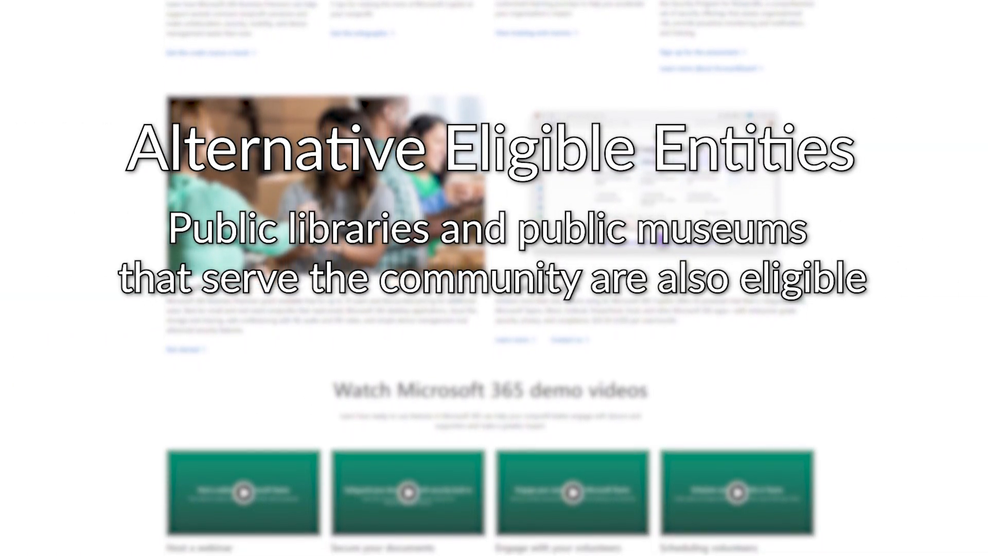
scroll(down, 3)
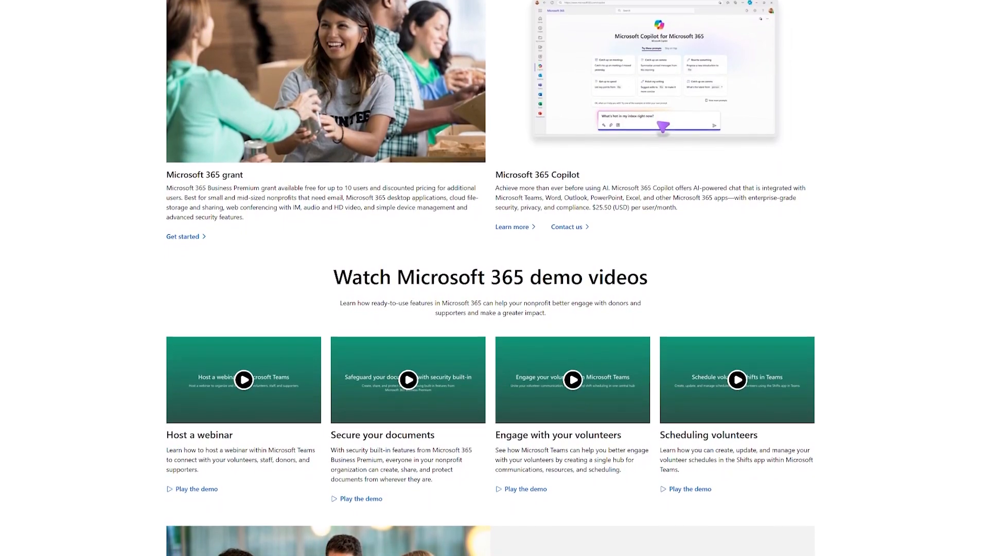
scroll(down, 3)
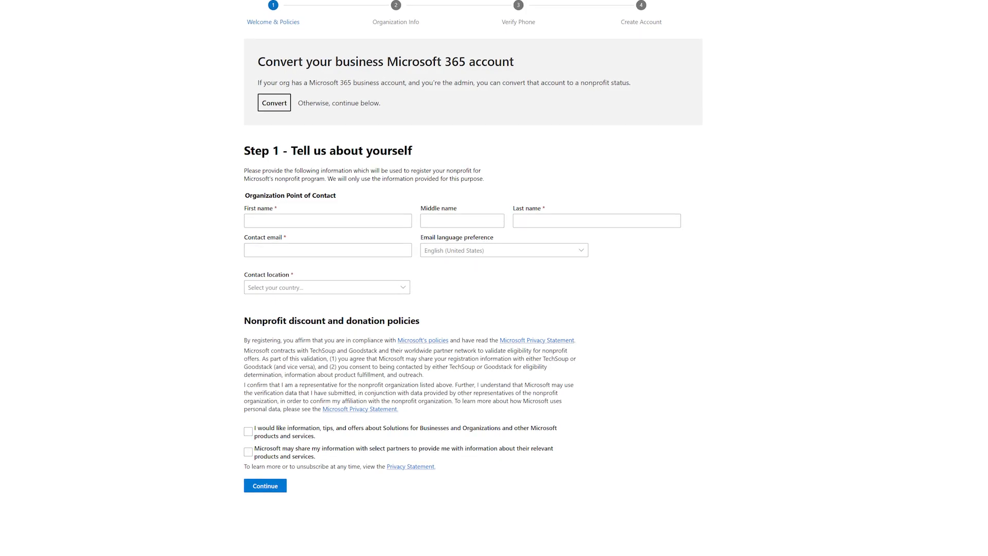
scroll(down, 3)
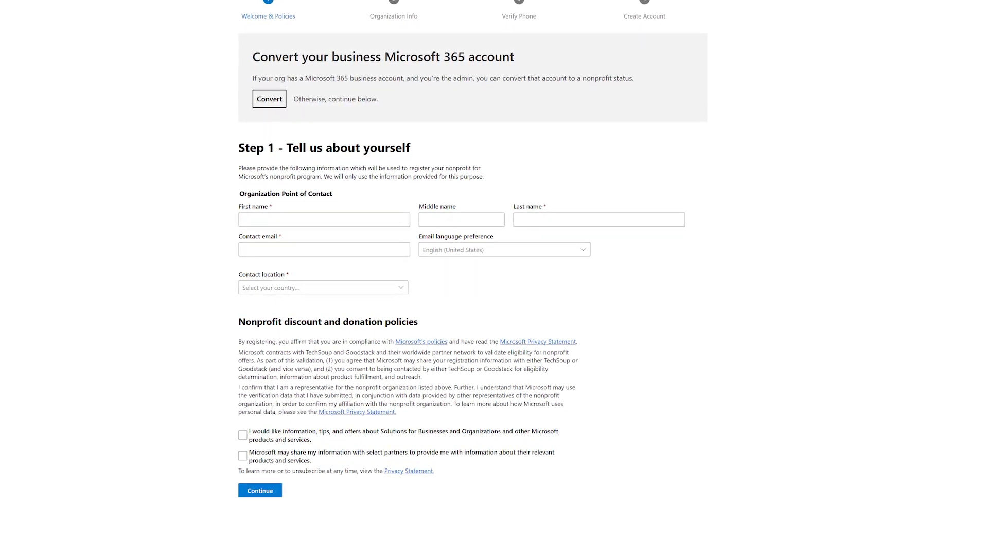
scroll(down, 3)
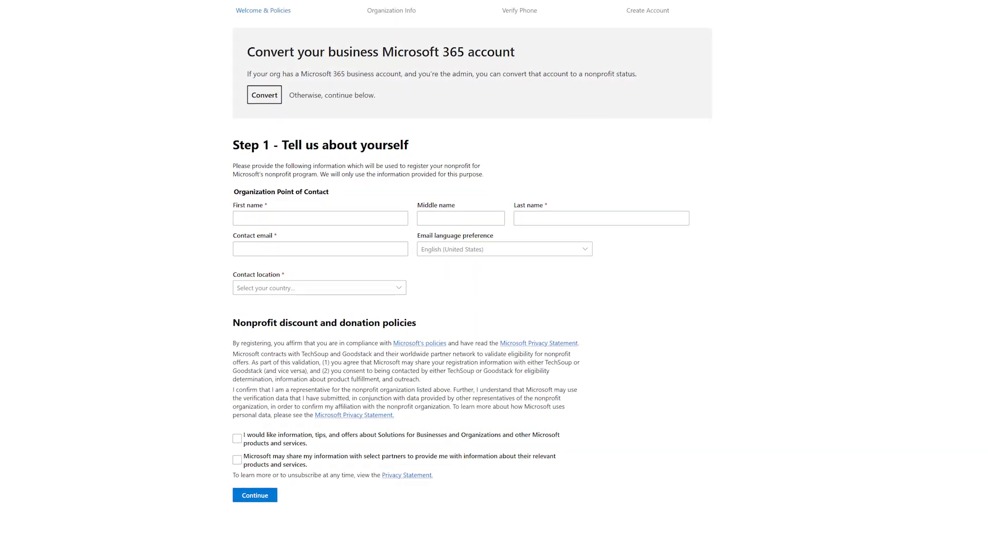